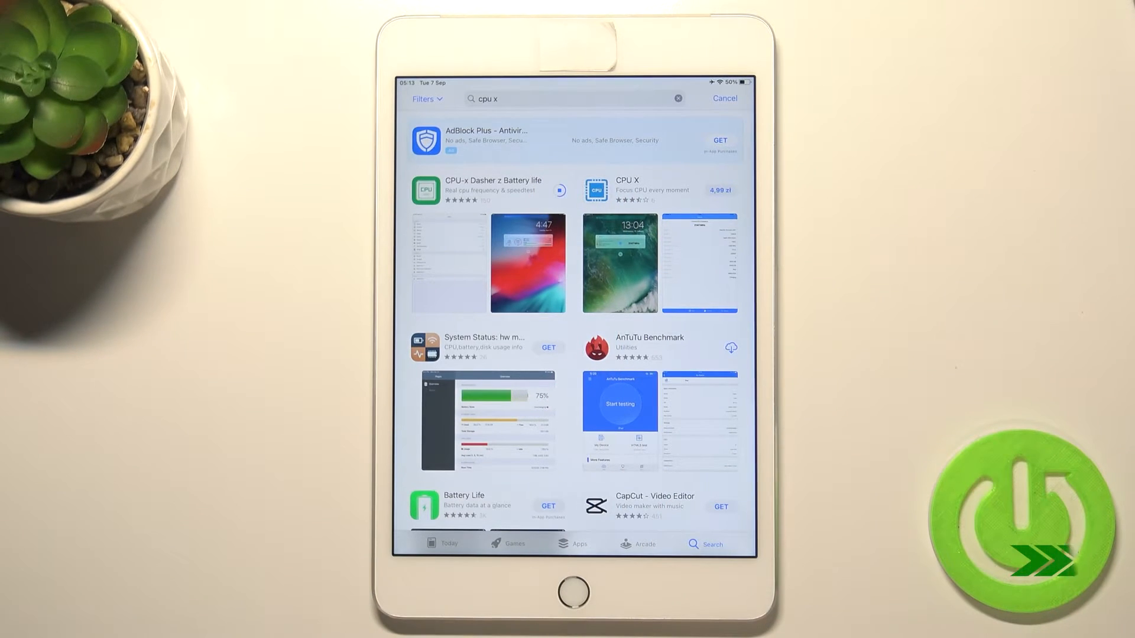
- Launch the freshly installed CPU-x app from its App Store search result
{"action": "left_click", "coordinate": [550, 190]}
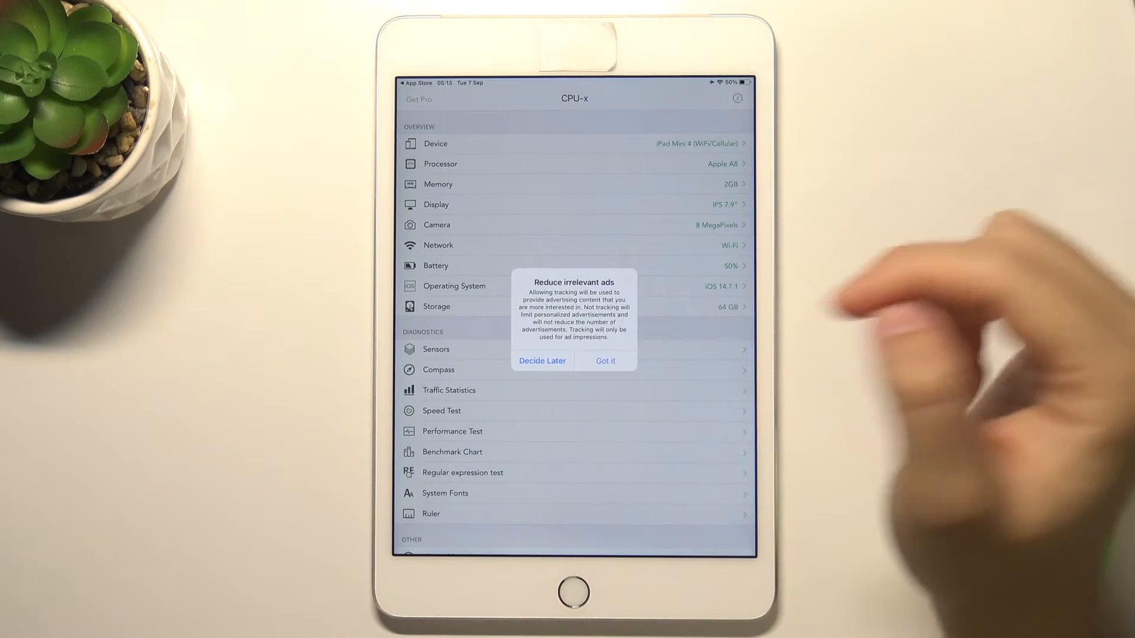
- Acknowledge the Reduce irrelevant ads alert and choose Ask App Not to Track
{"action": "left_click", "coordinate": [605, 361]}
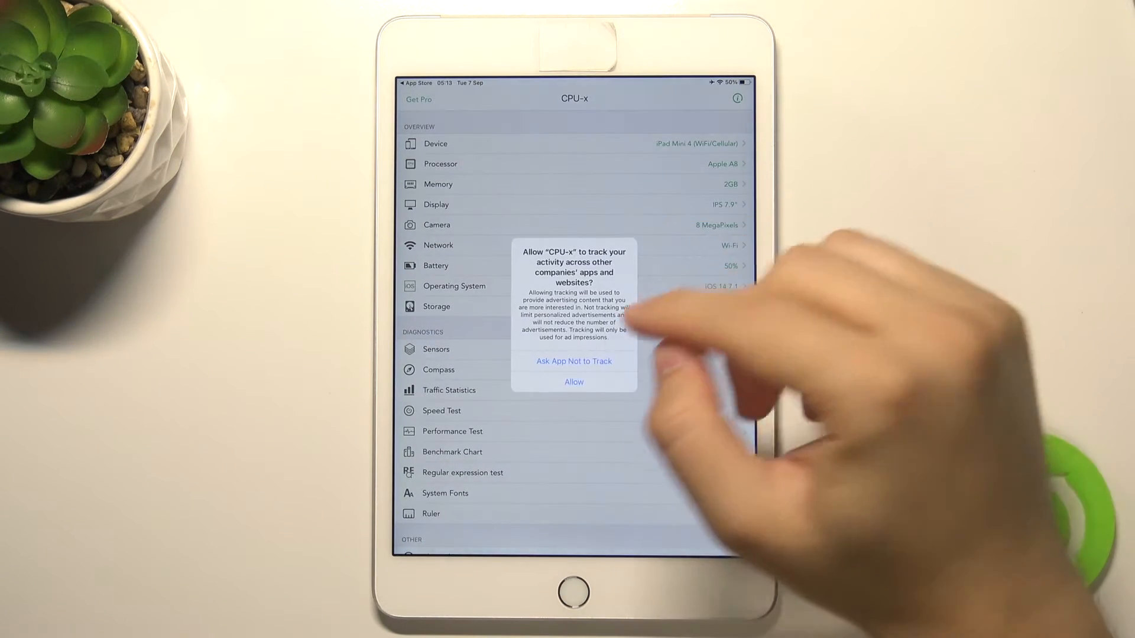
{"action": "left_click", "coordinate": [574, 382]}
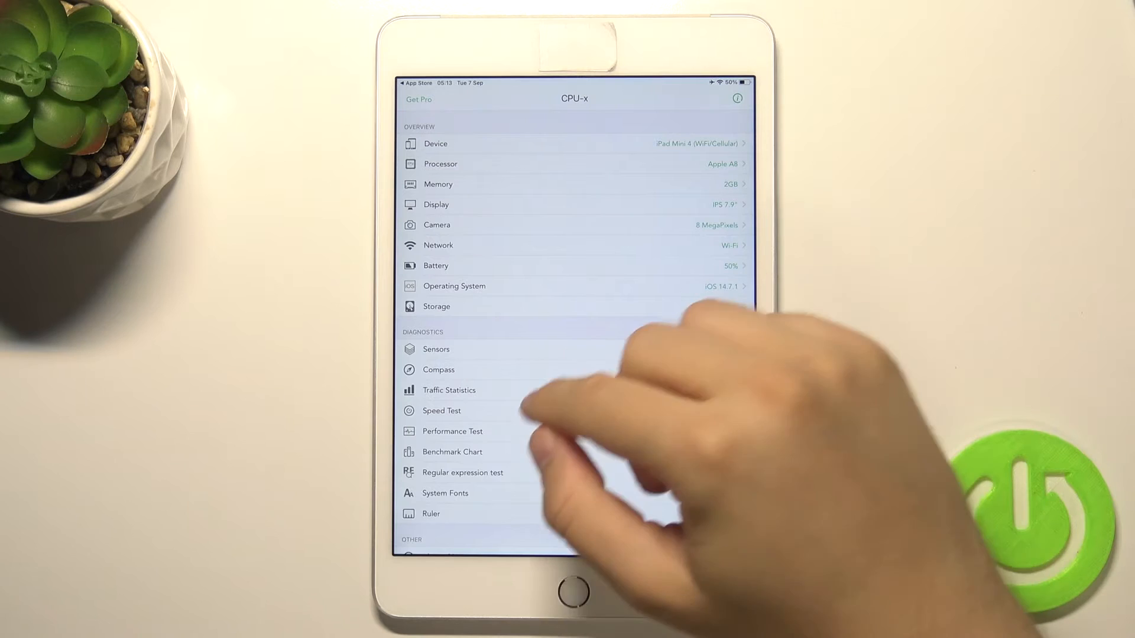